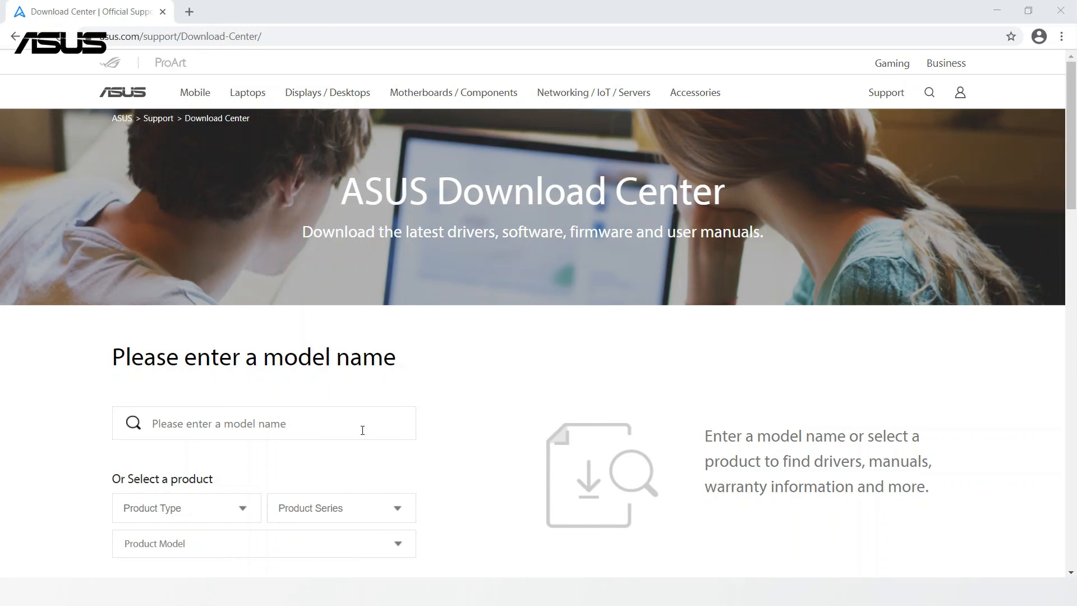
- Search for RT-AC68U and download its 3.0.0.4.386.40558 firmware package (40.6 MB)
type("rt-ac68u")
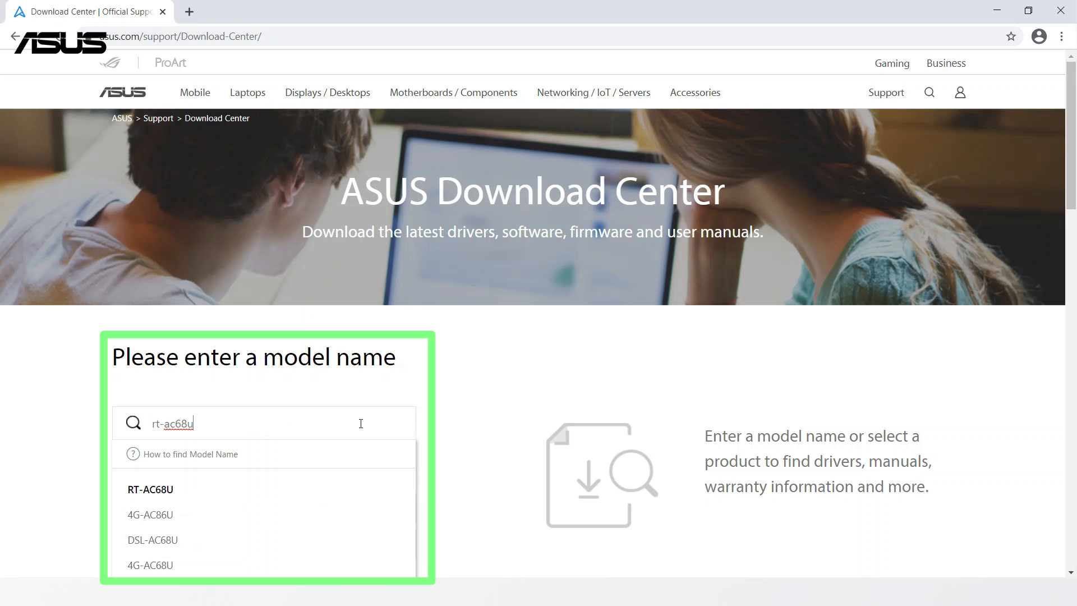
mouse_move(348, 491)
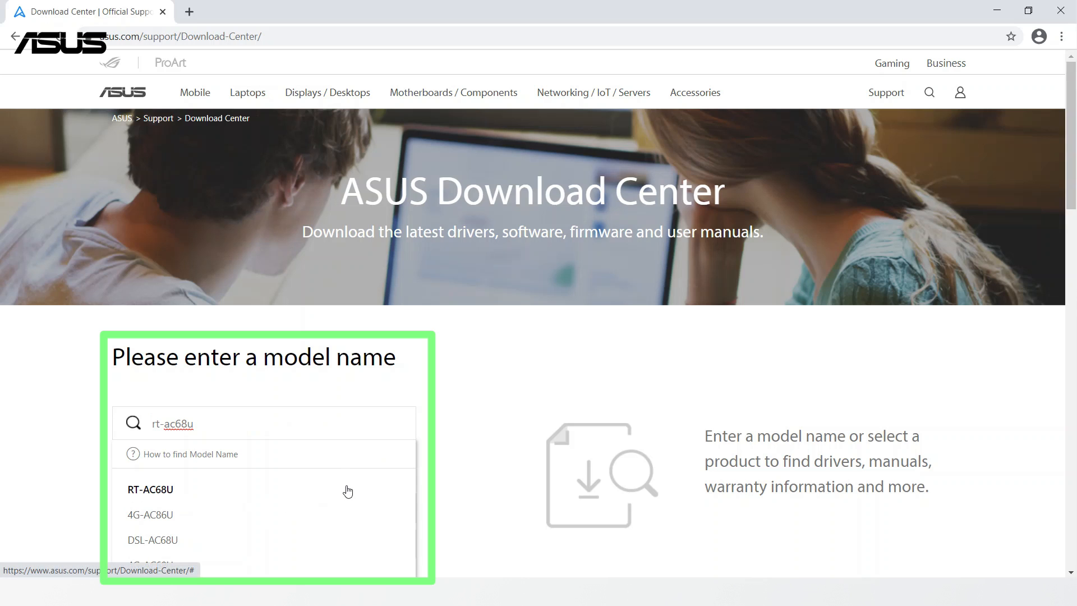
left_click(150, 489)
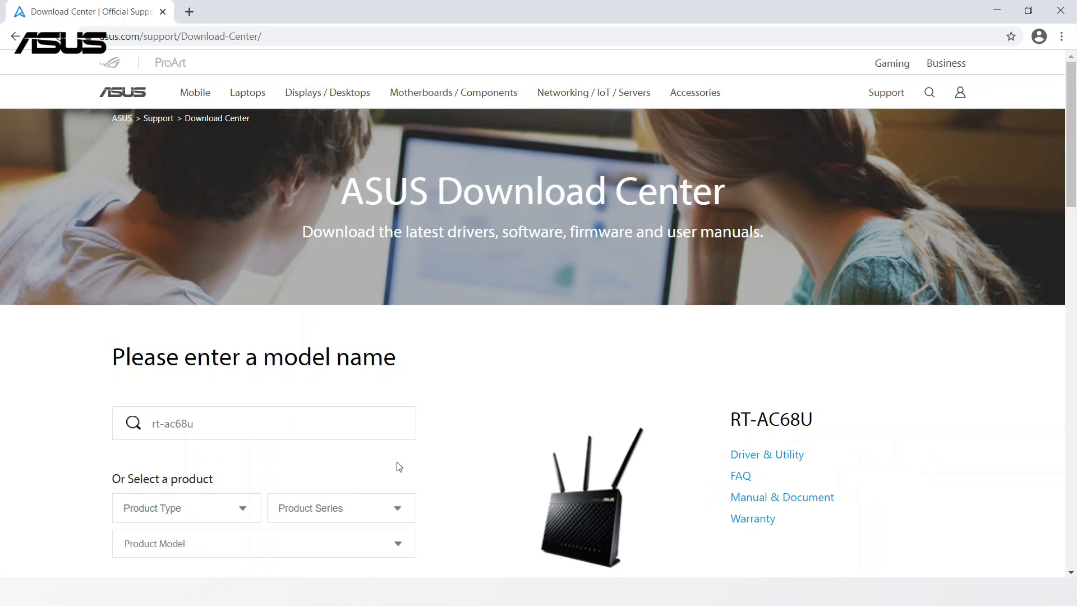
mouse_move(767, 453)
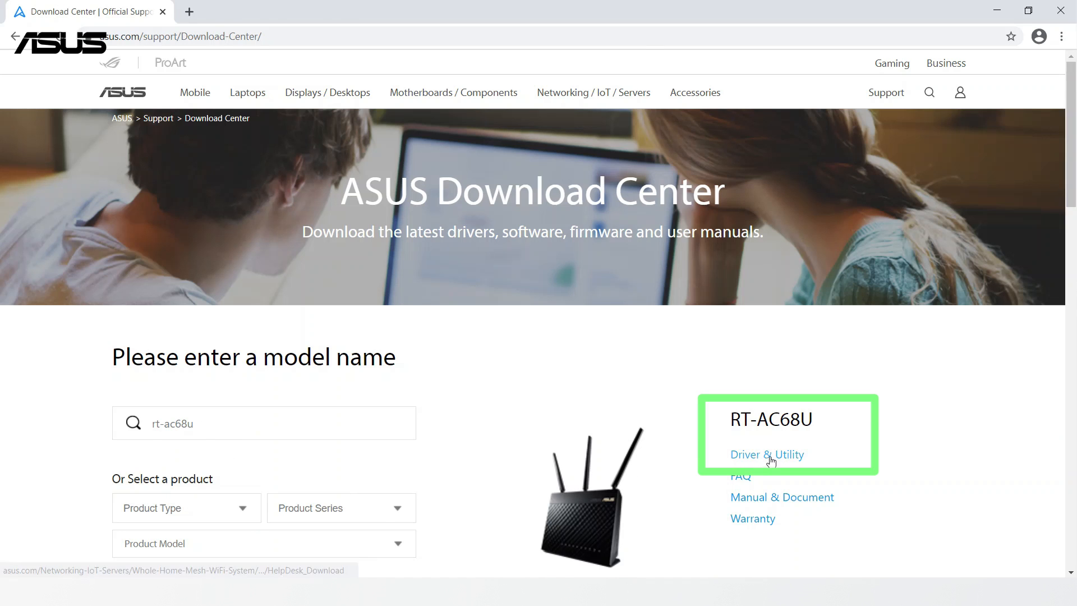
left_click(766, 454)
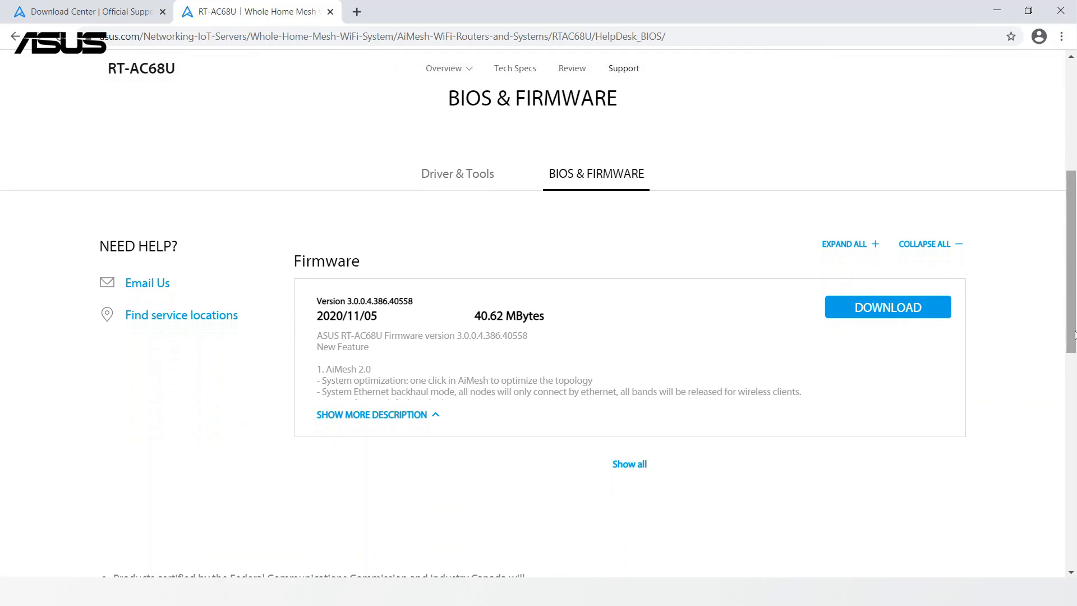
left_click(887, 307)
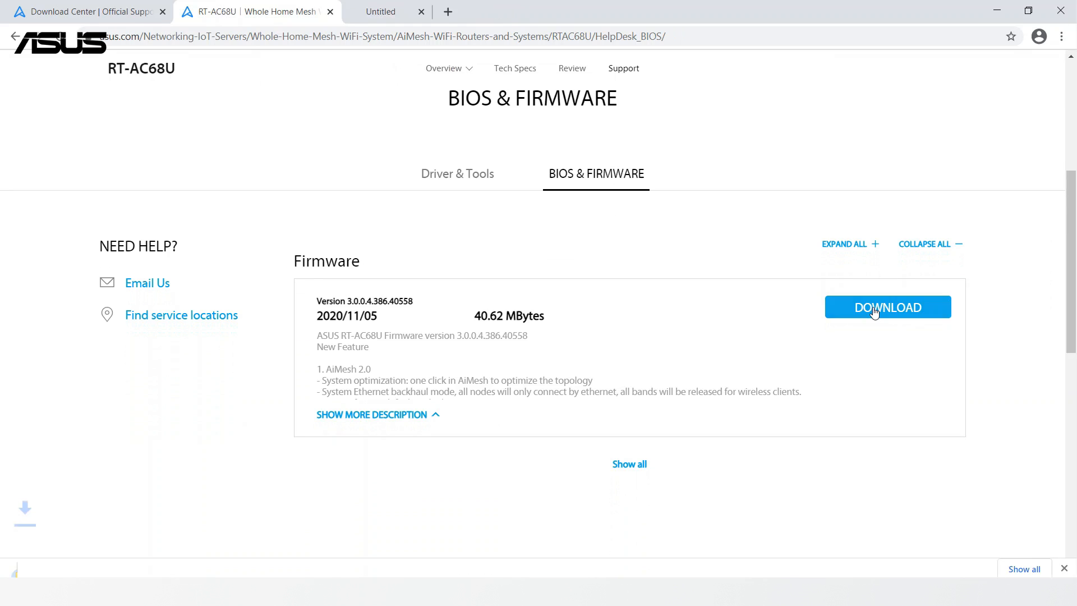
left_click(887, 307)
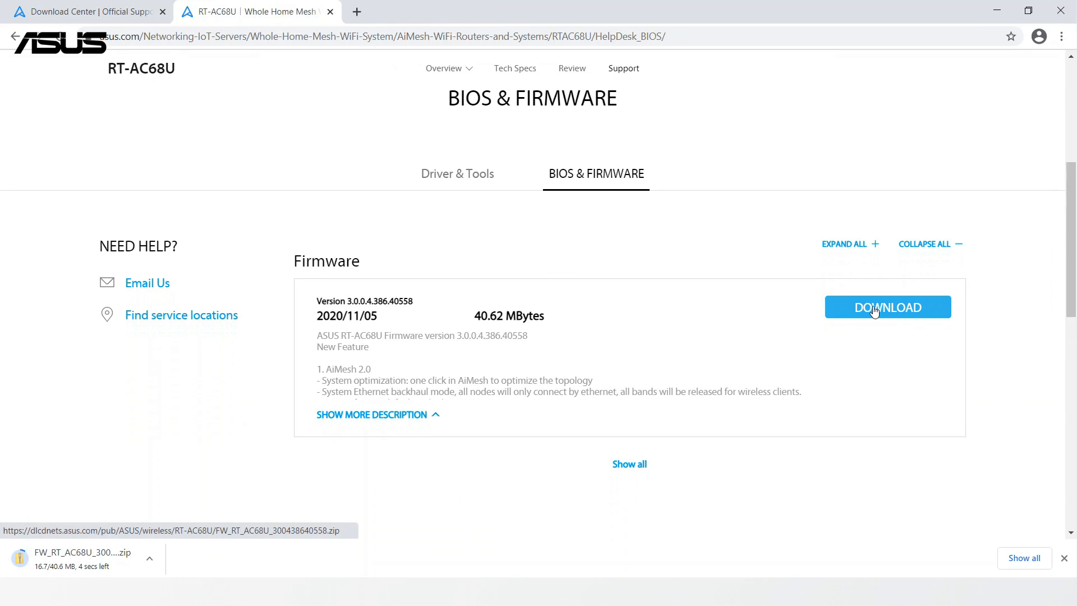
- Download Firmware Restoration for Windows 10 64-bit and open Rescue_2102.zip
left_click(456, 173)
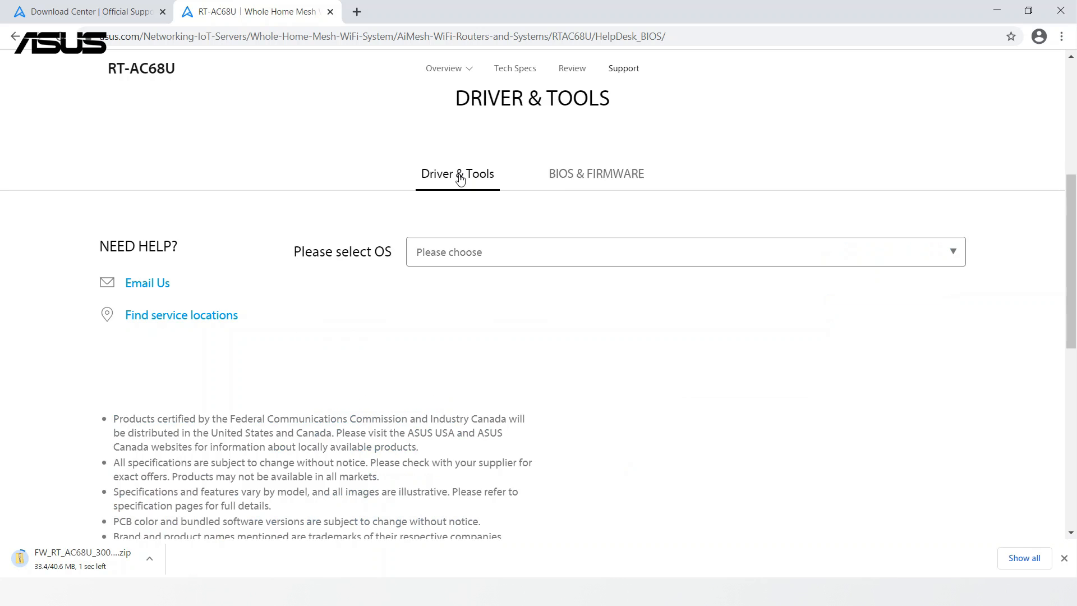
left_click(456, 173)
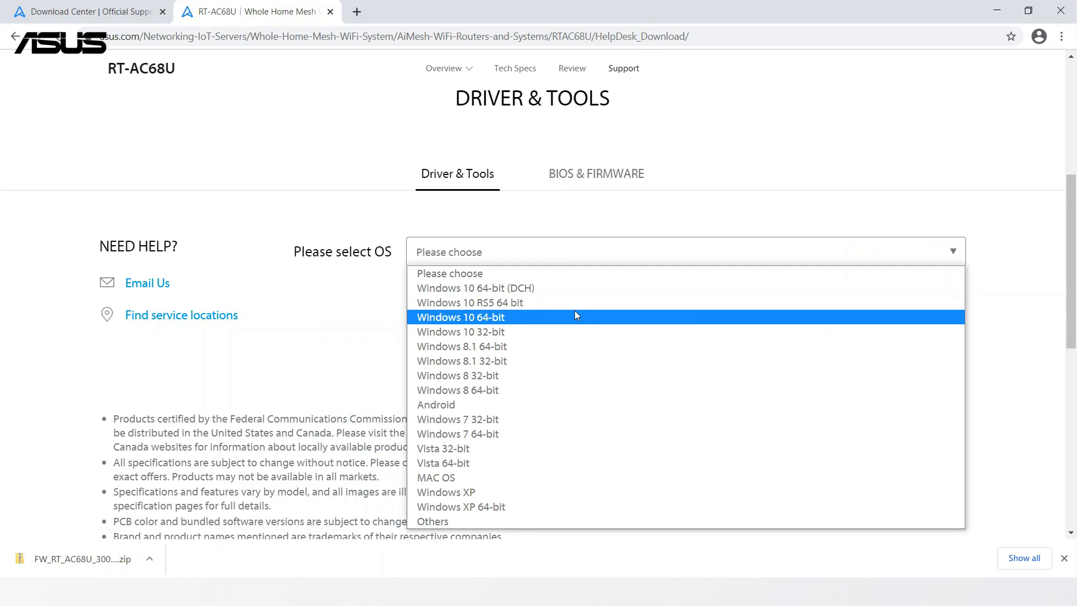
left_click(459, 316)
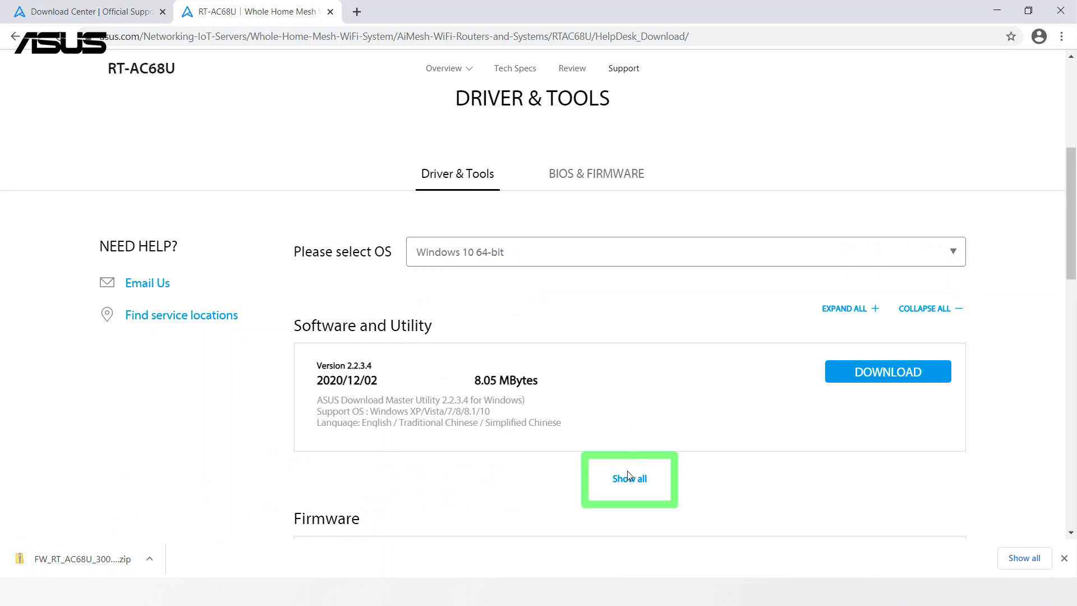
left_click(627, 479)
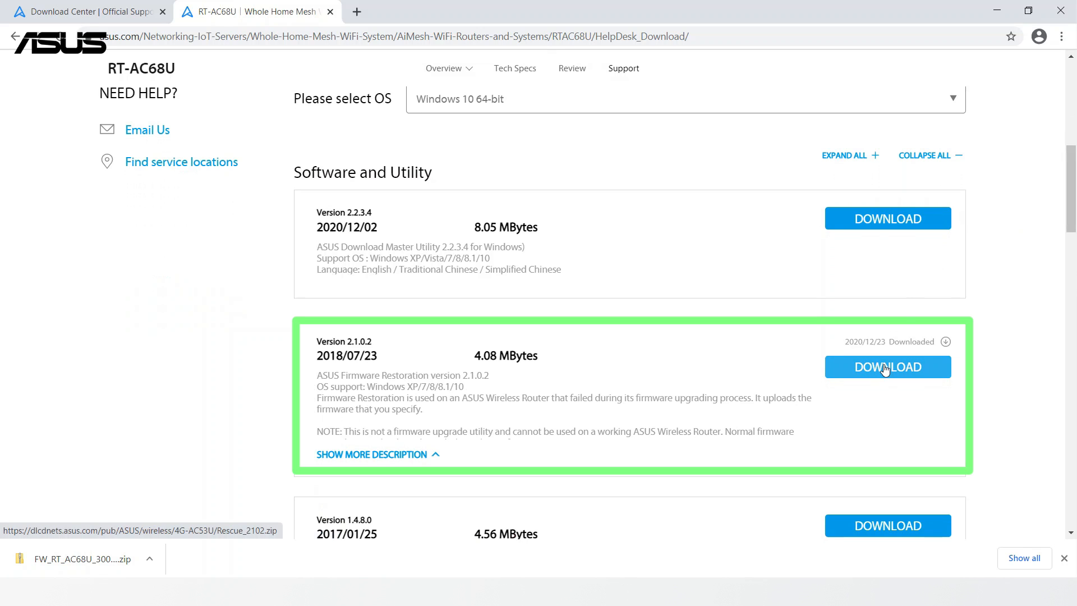
left_click(887, 366)
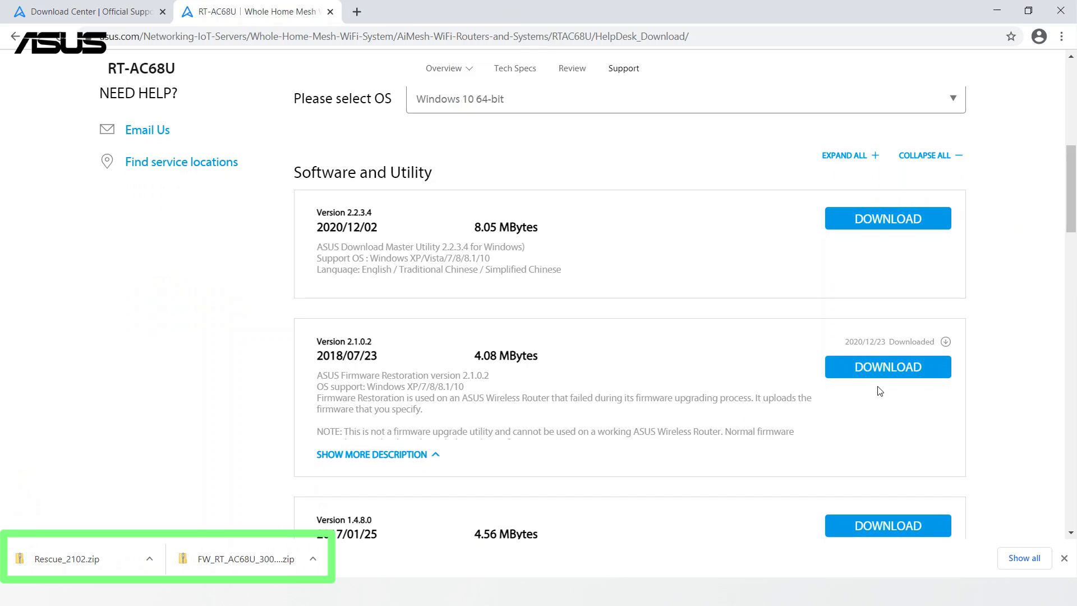
left_click(68, 558)
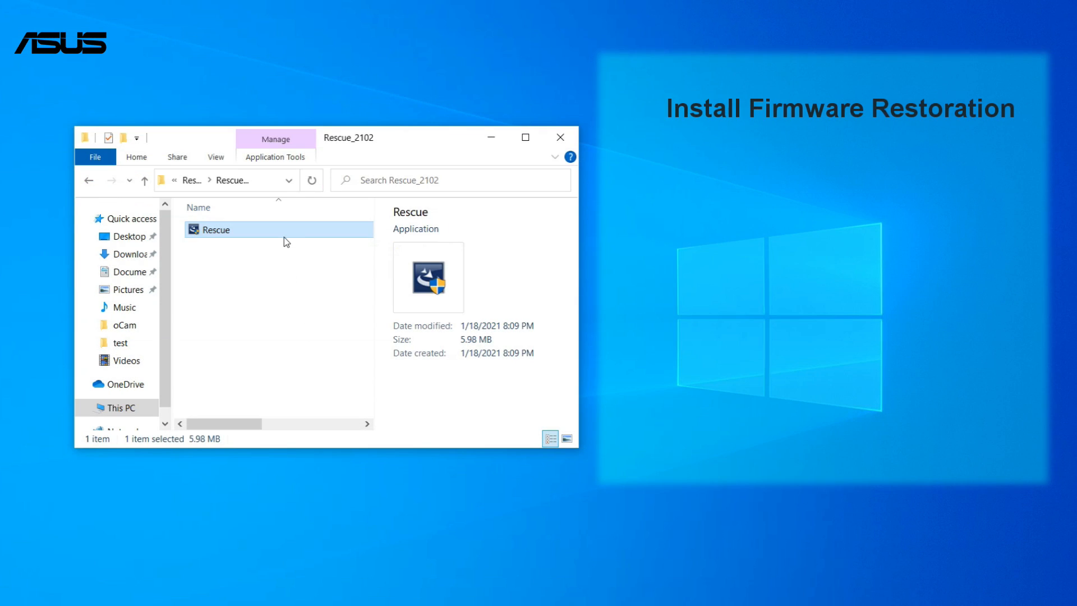
- Install Rescue in English (United States) with default folder, leaving Launch Firmware Restoration checked
double_click(215, 230)
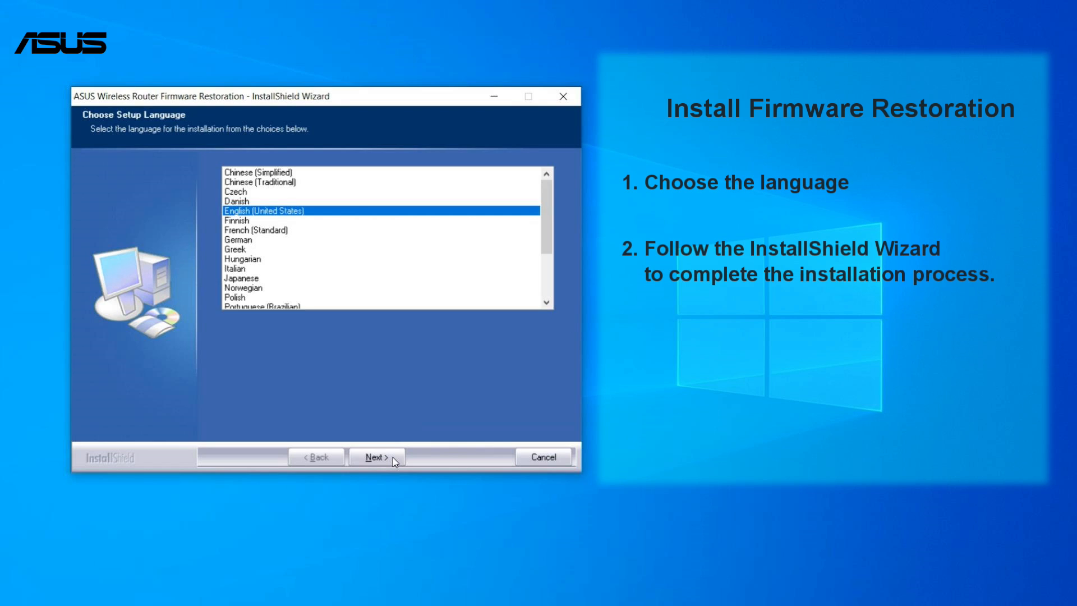
left_click(375, 456)
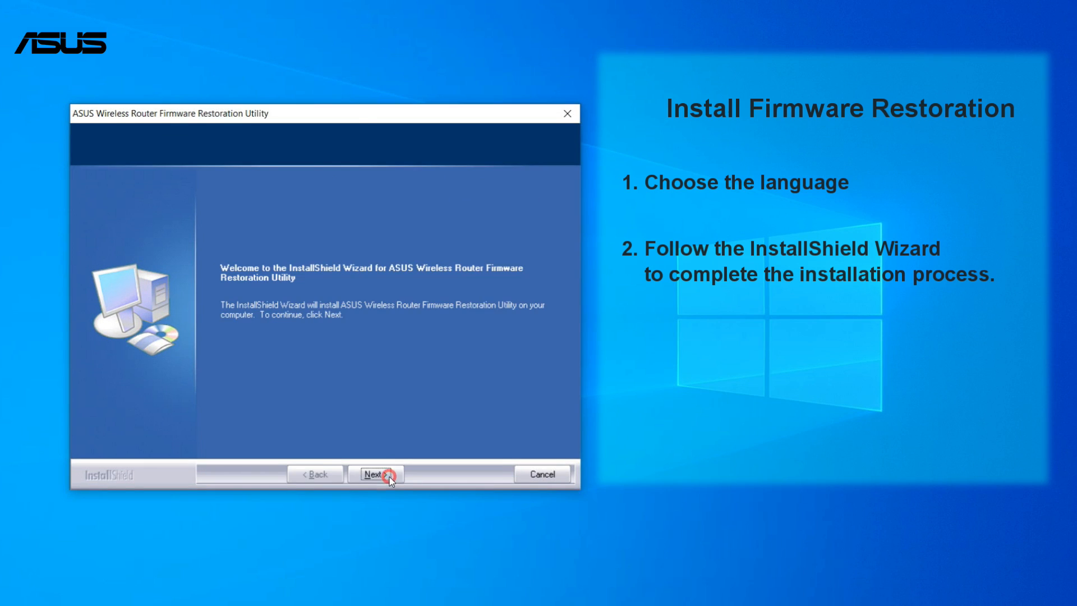
left_click(376, 474)
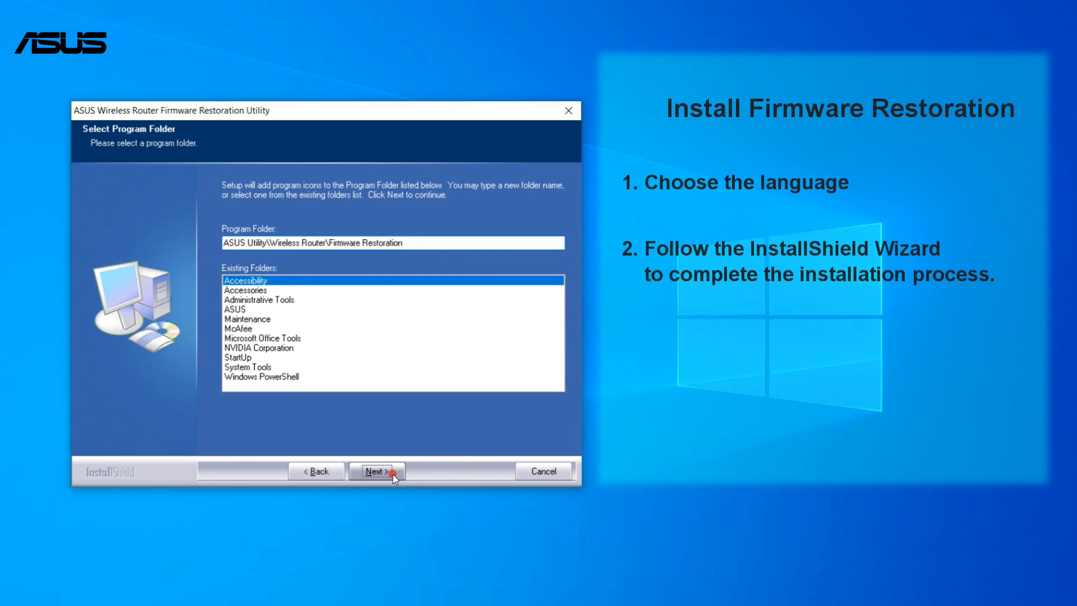
left_click(377, 471)
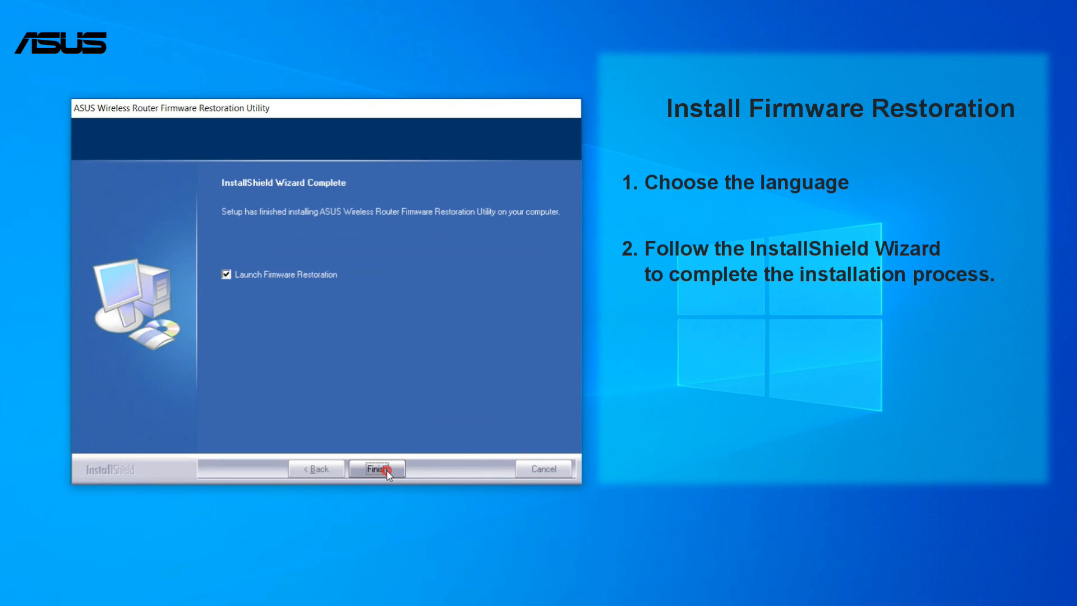
left_click(377, 468)
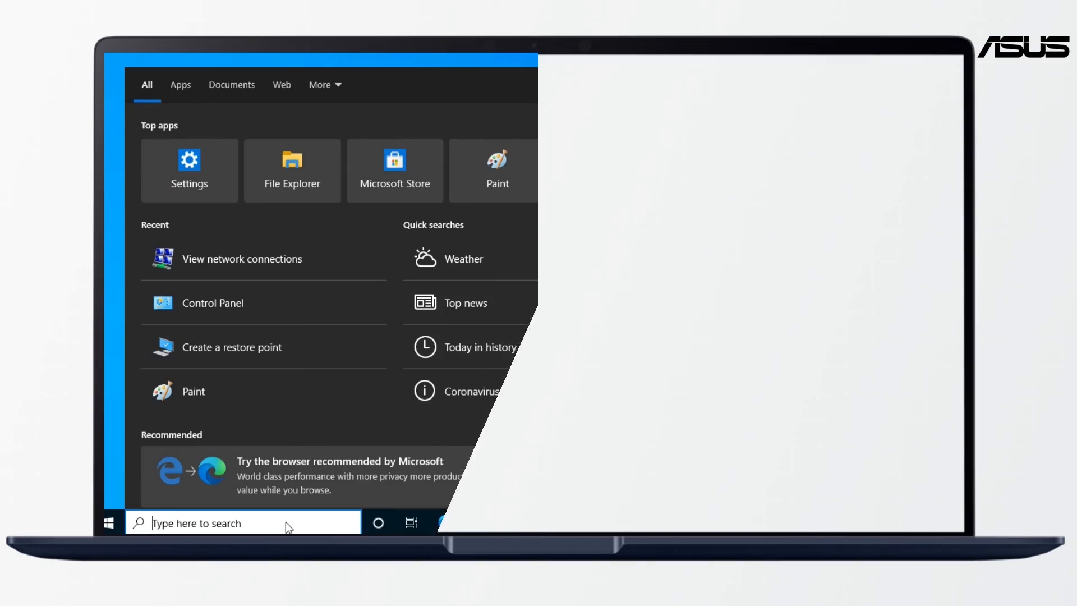
- Search for network connections and open Ethernet0's Internet Protocol Version 4 (TCP/IPv4) properties
type("network connections")
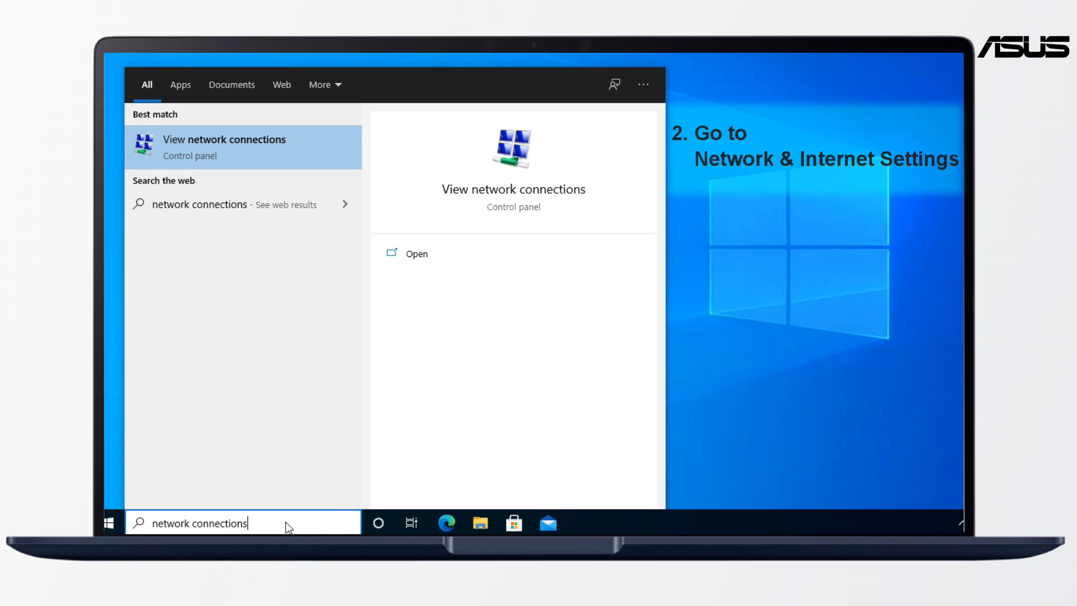
mouse_move(513, 311)
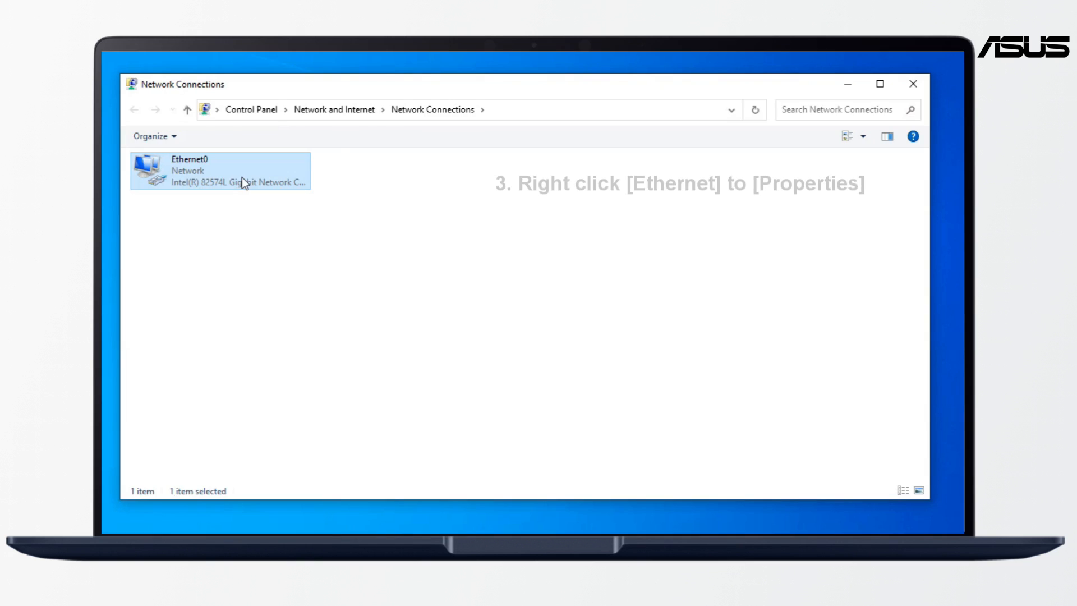
right_click(244, 181)
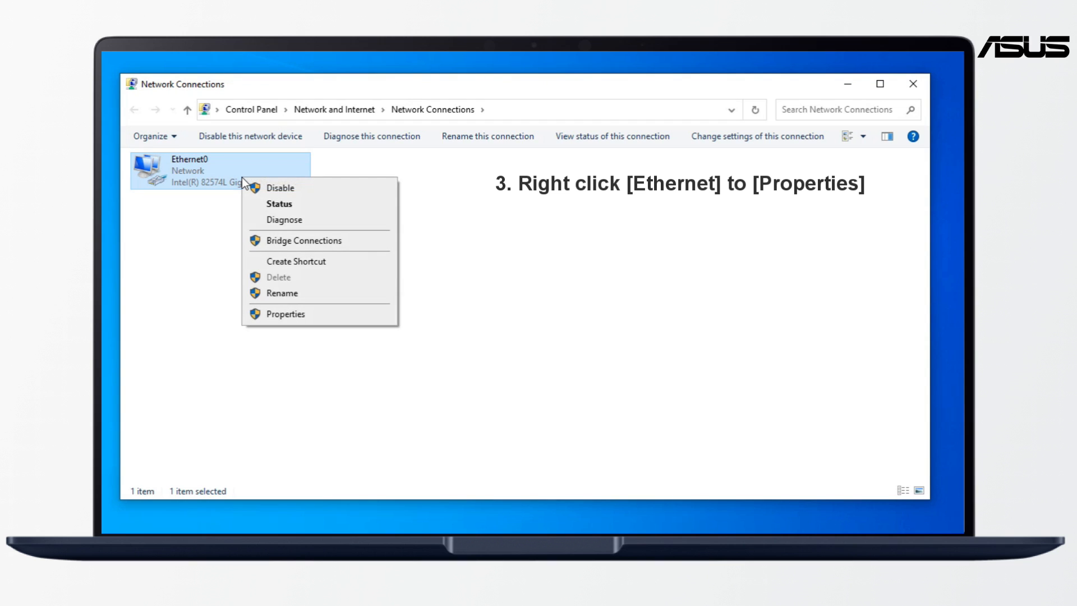
left_click(285, 314)
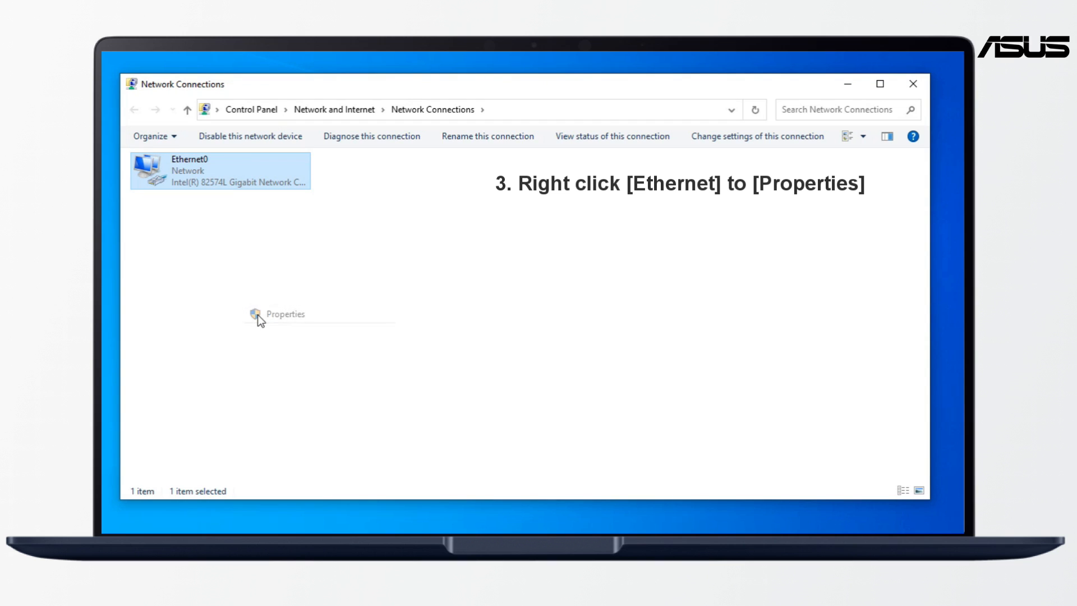
left_click(284, 314)
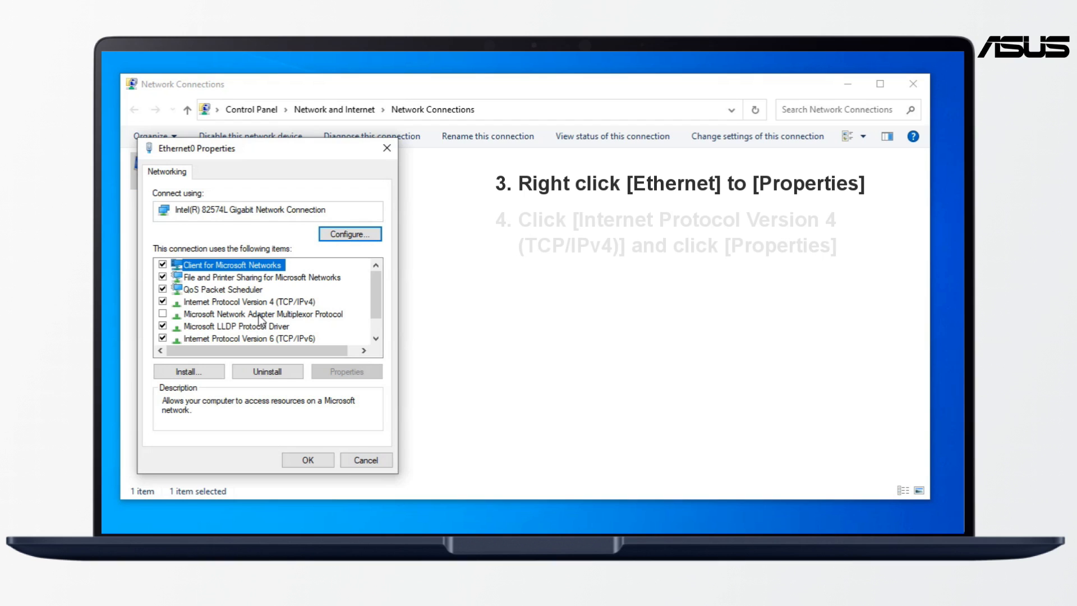
left_click(244, 300)
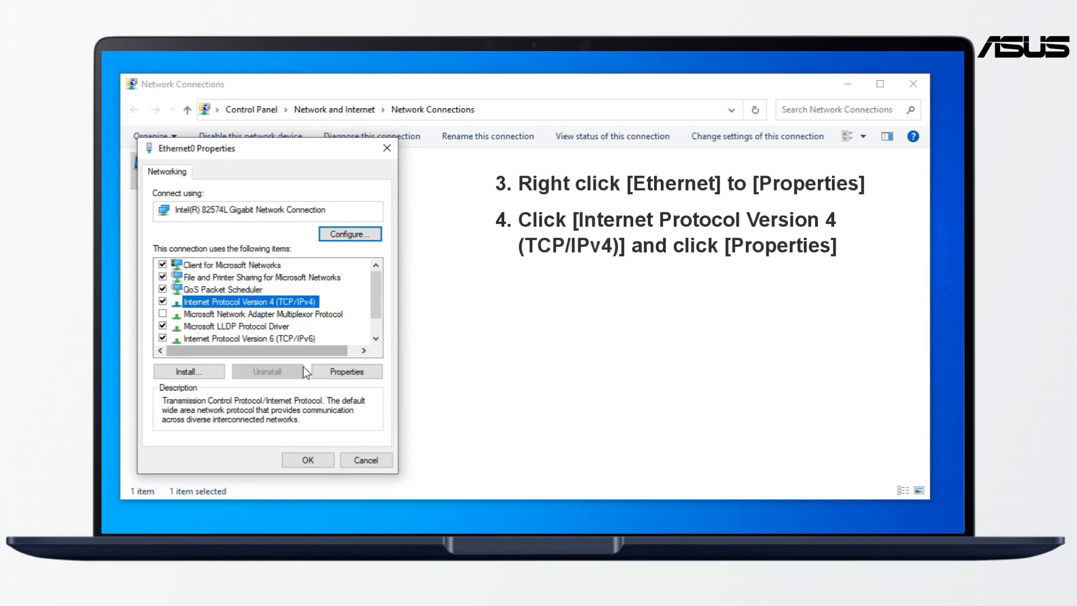
left_click(346, 371)
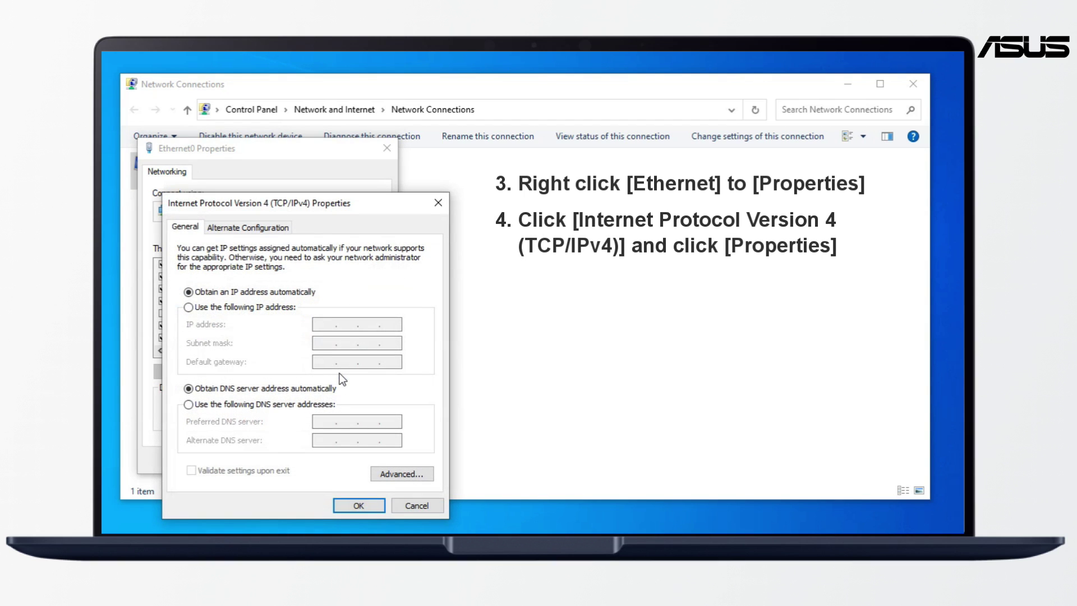
- Give Ethernet0 static IP 192.168.1.10 with mask 255.255.255.0, then close its properties
left_click(190, 307)
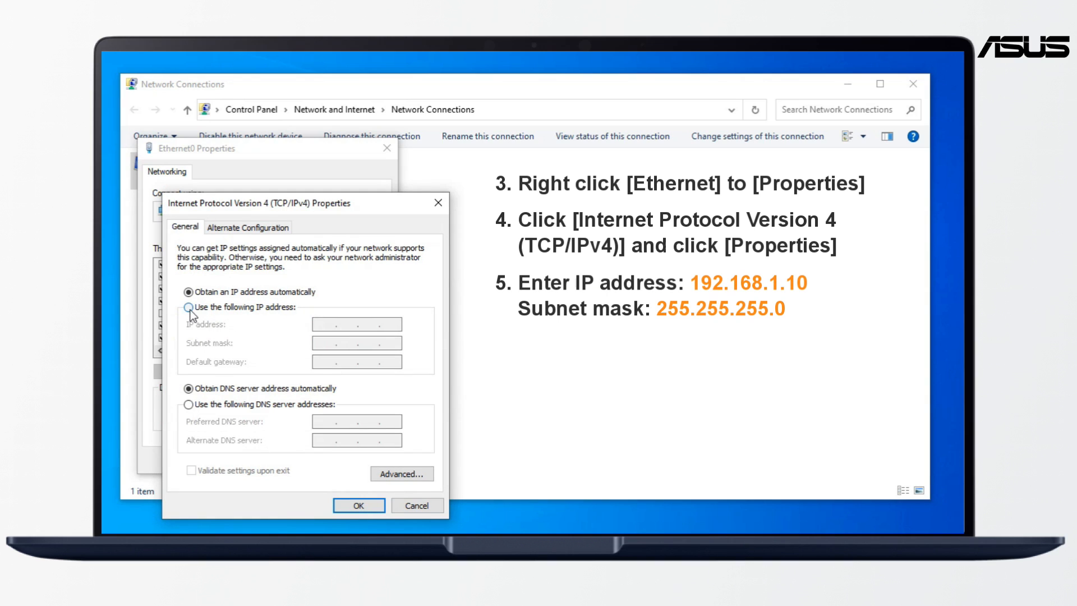
left_click(189, 306)
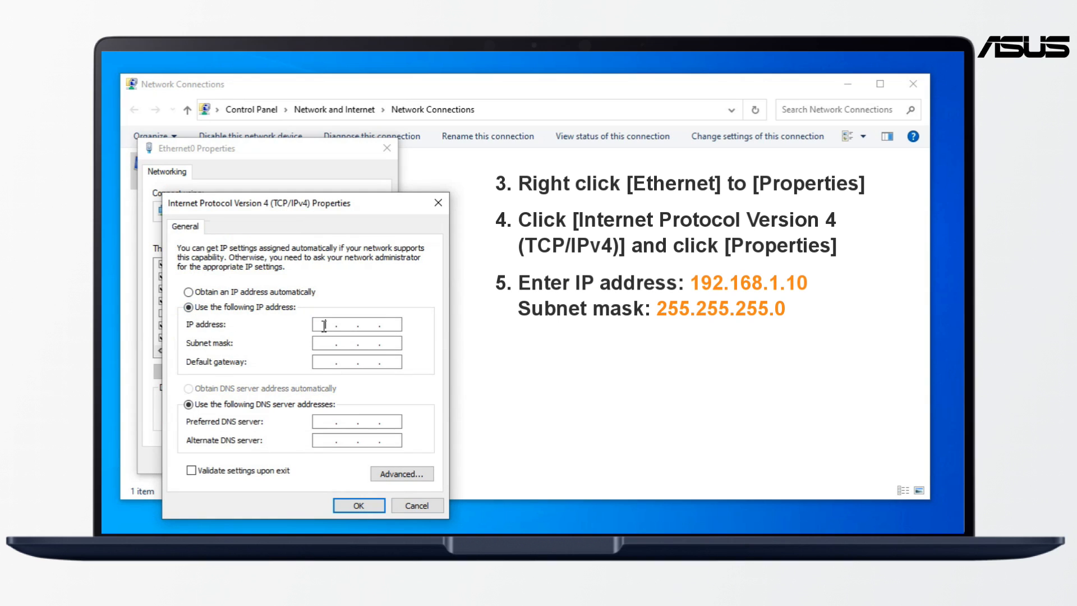
type("19")
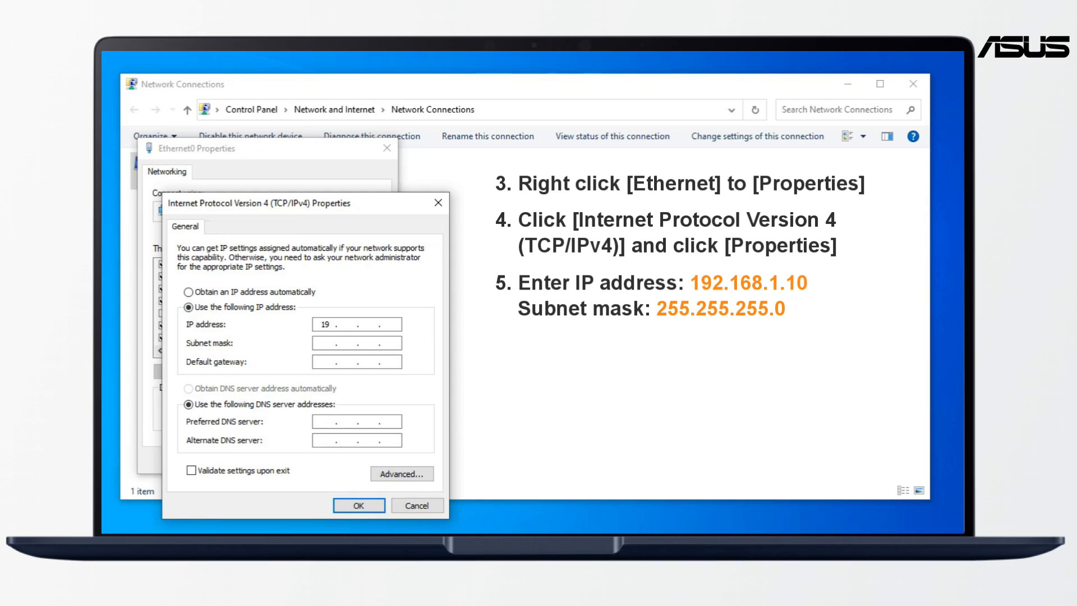
type("216")
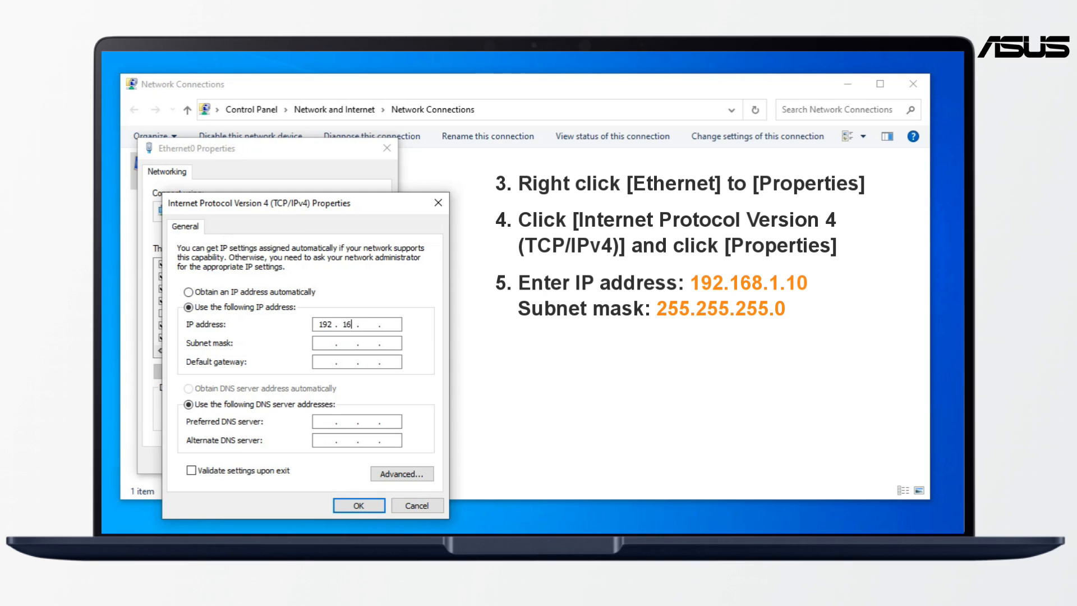
type("8.1")
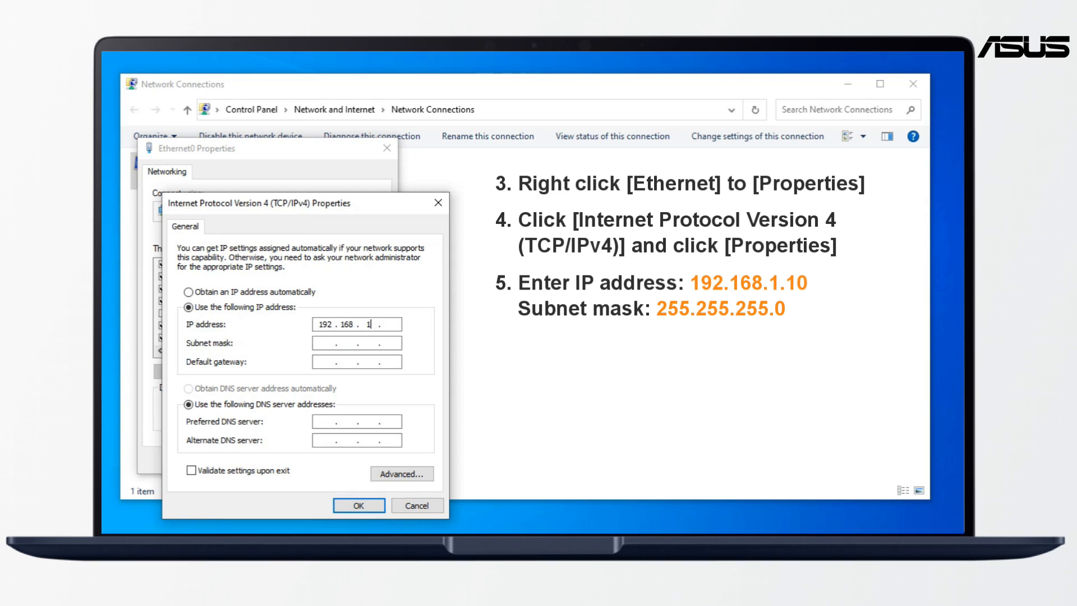
type("1")
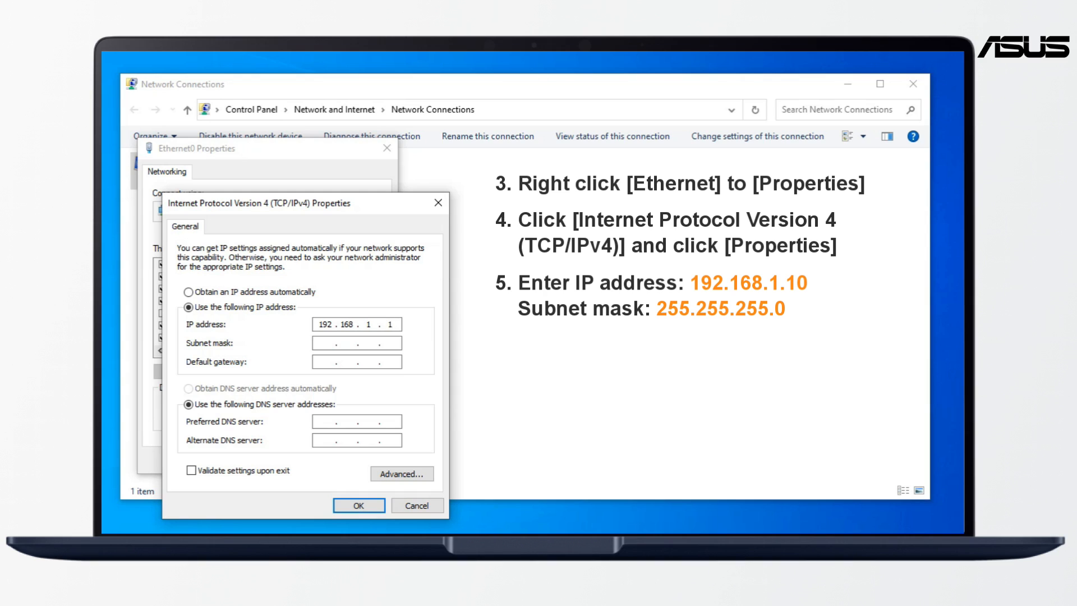
type("0")
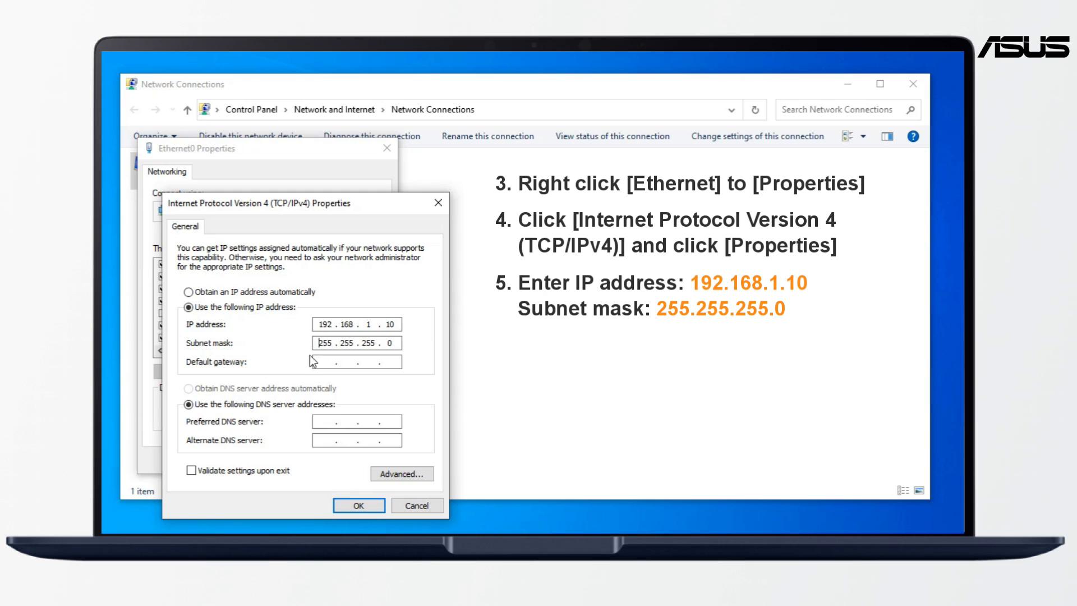
left_click(358, 505)
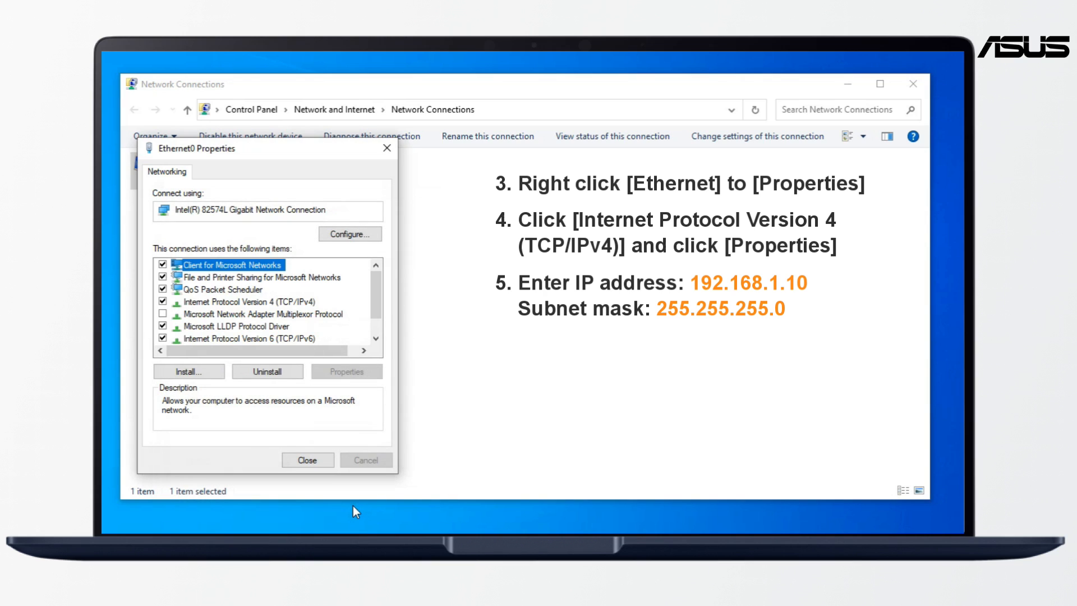
left_click(307, 459)
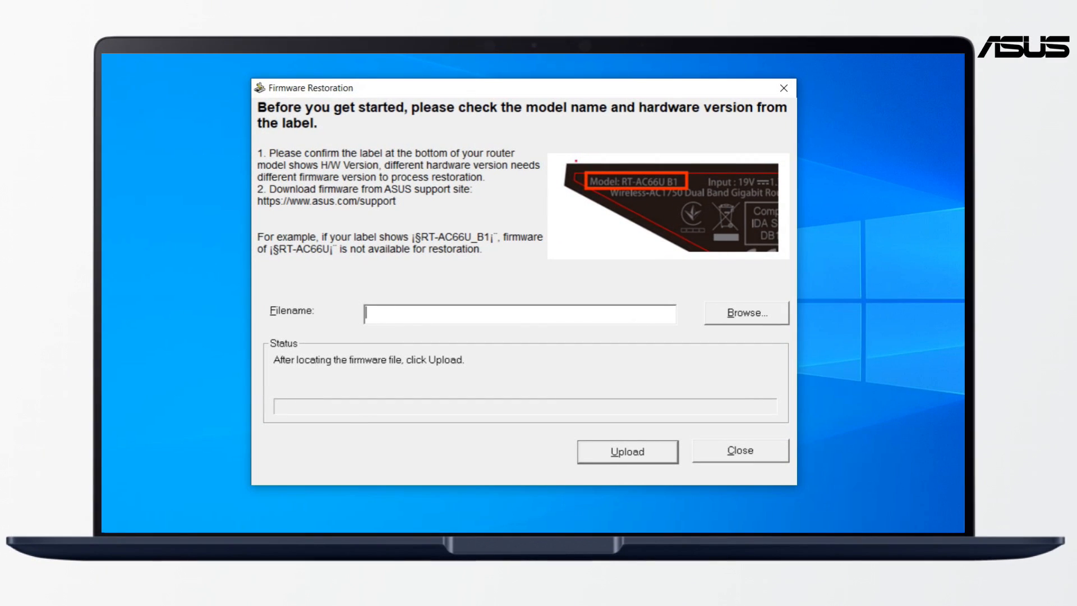
- Upload RT-AC68U_3.0.0.4_386_40558-gc48f410.trx from Firmware_Release in Firmware Restoration
left_click(744, 313)
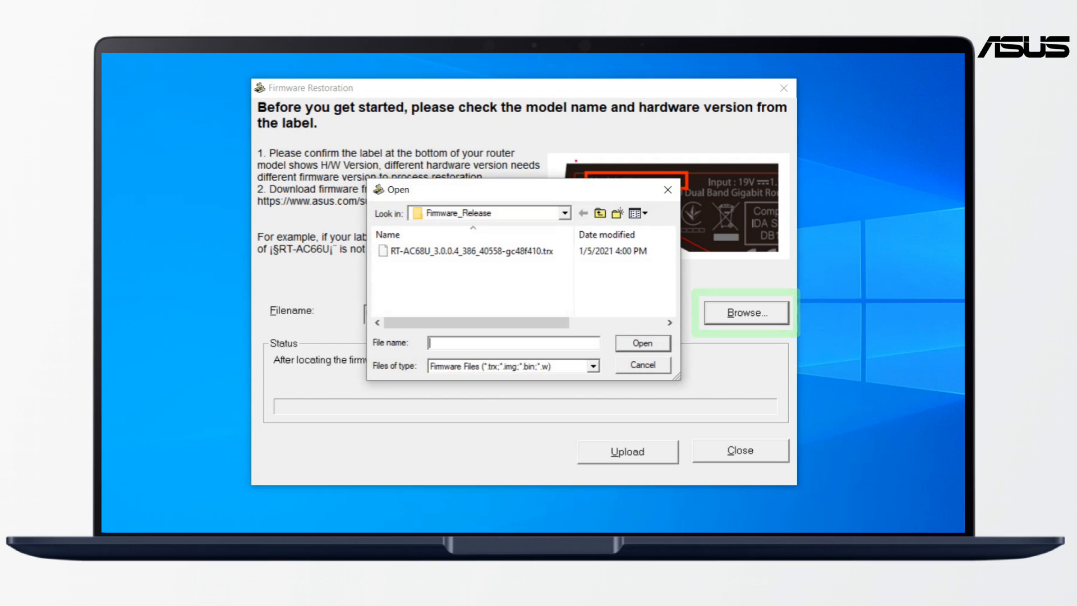
left_click(467, 250)
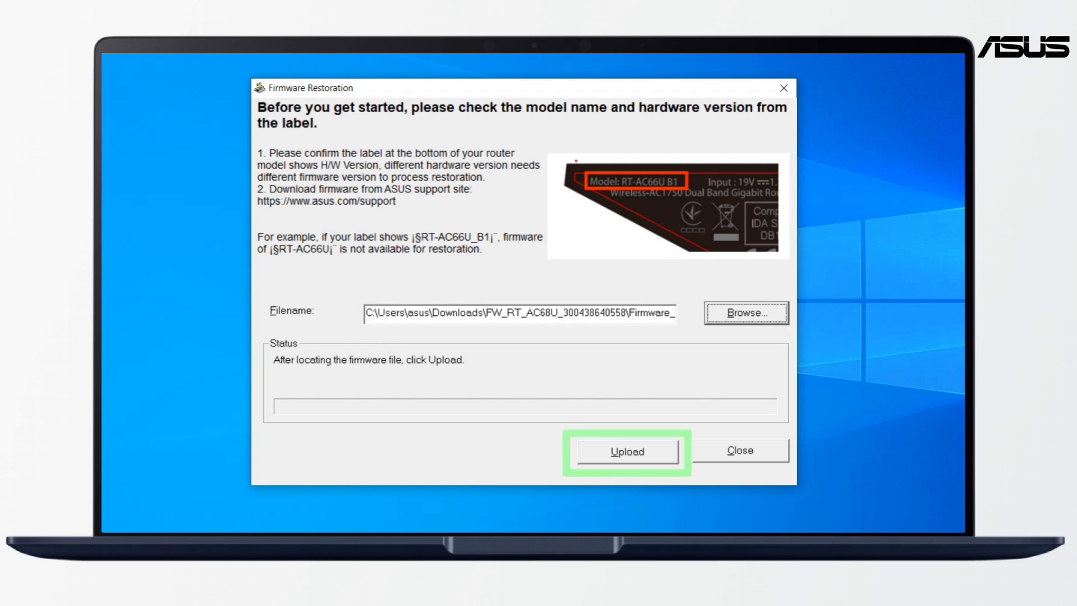
left_click(626, 451)
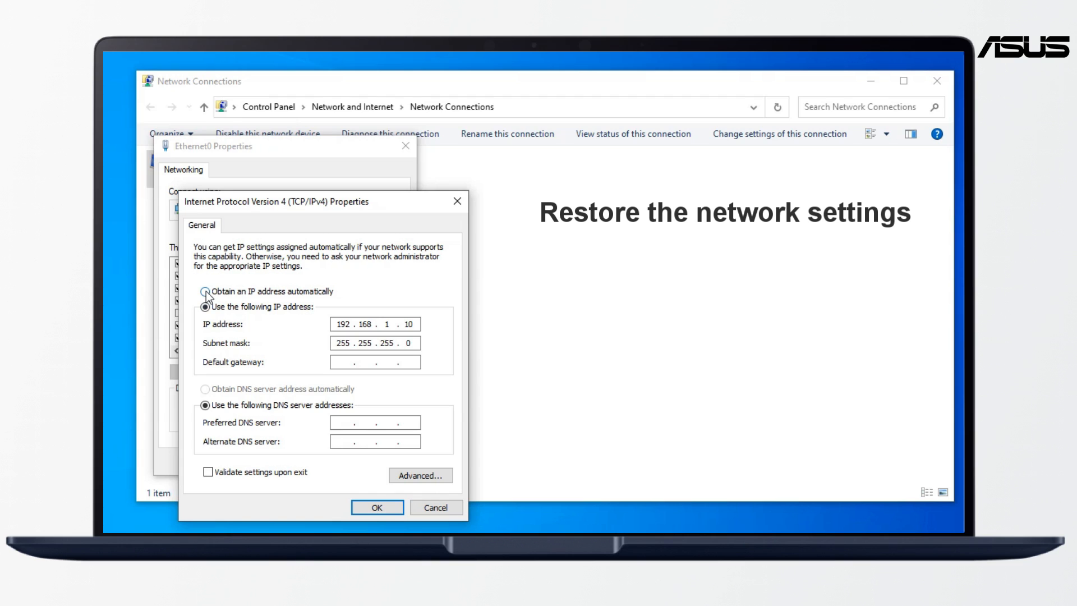
- Switch Ethernet0's IPv4 to automatic IP and DNS server addresses and confirm
left_click(205, 291)
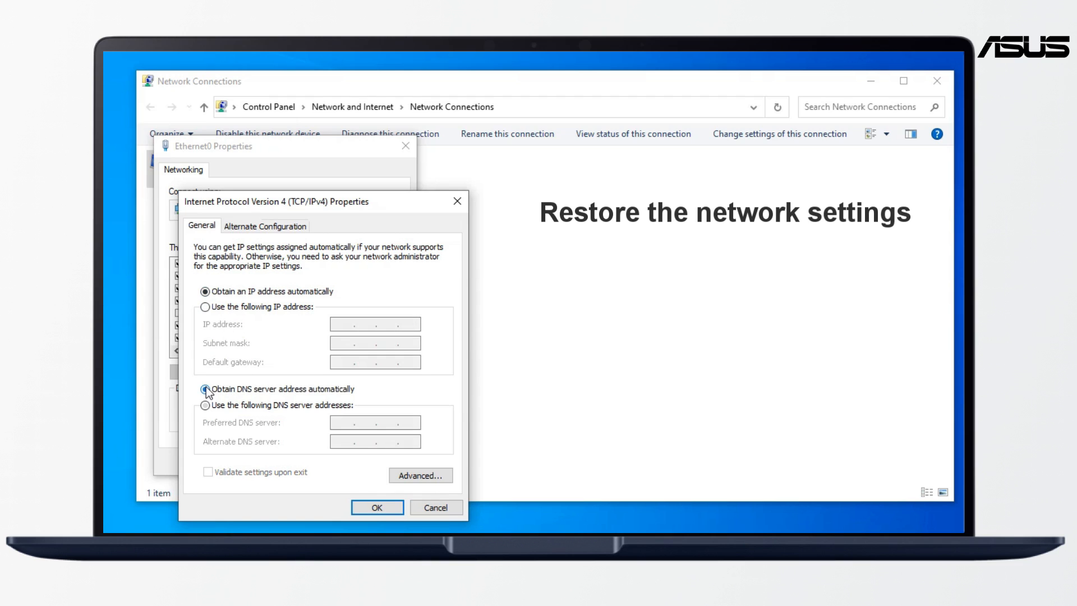
left_click(377, 506)
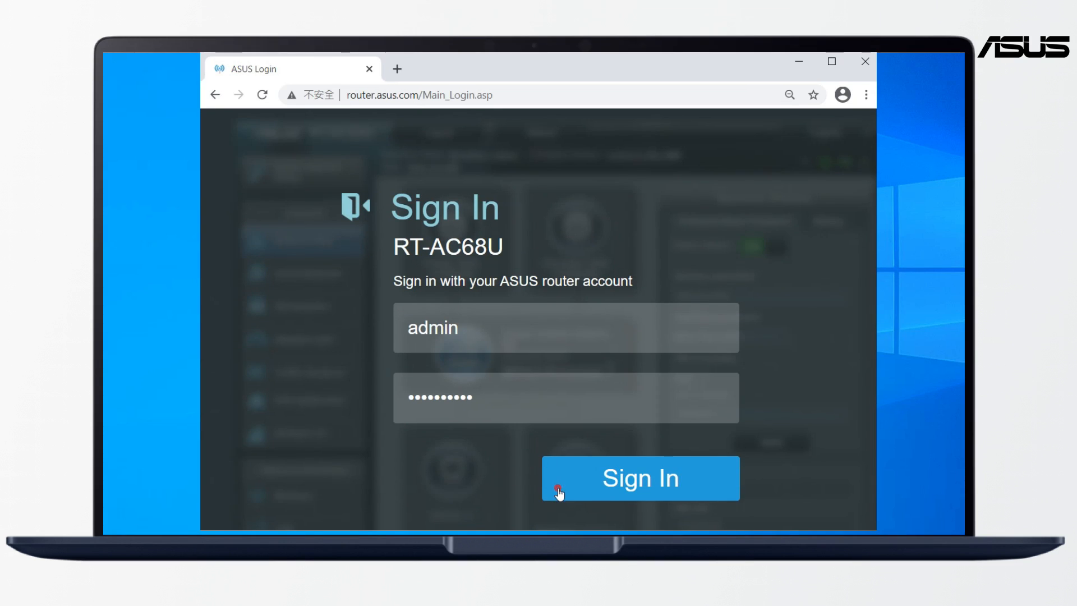
- Sign in to the router GUI and open Firmware Upgrade showing version 3.0.0.4.386_40558
left_click(638, 478)
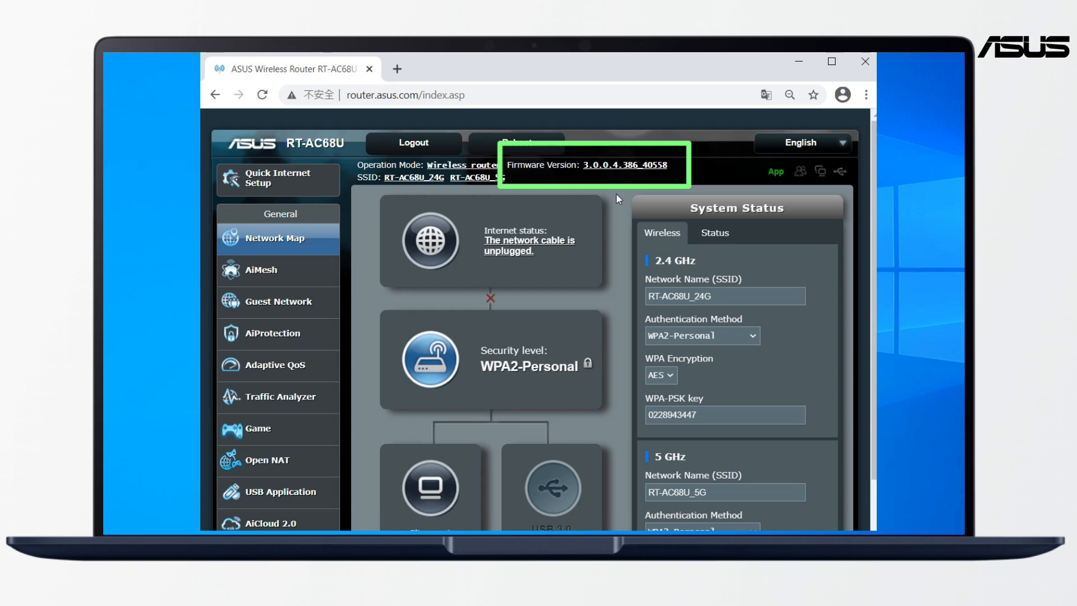
left_click(610, 165)
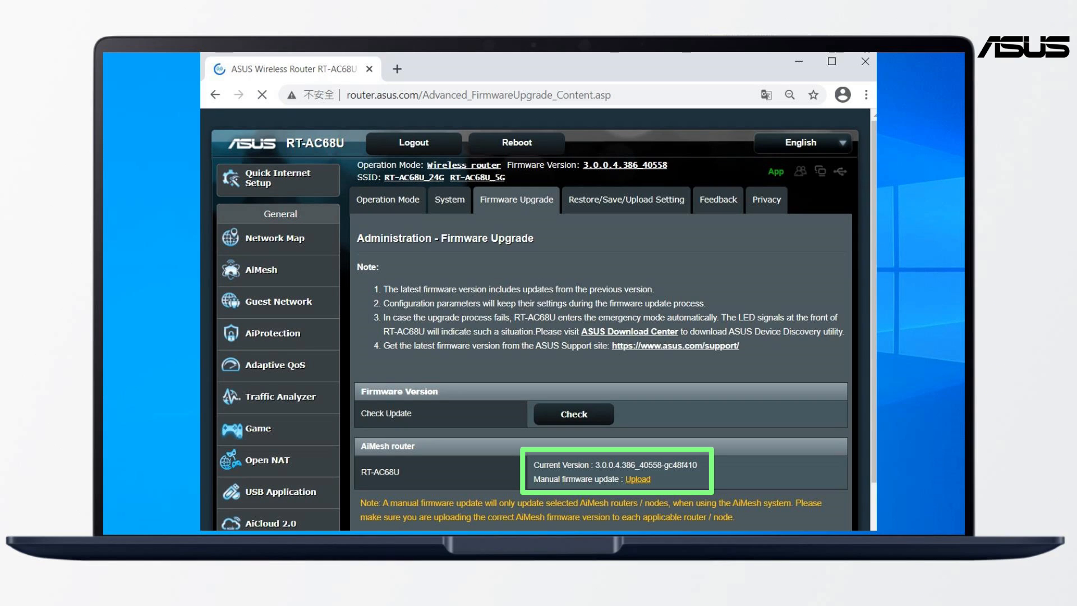